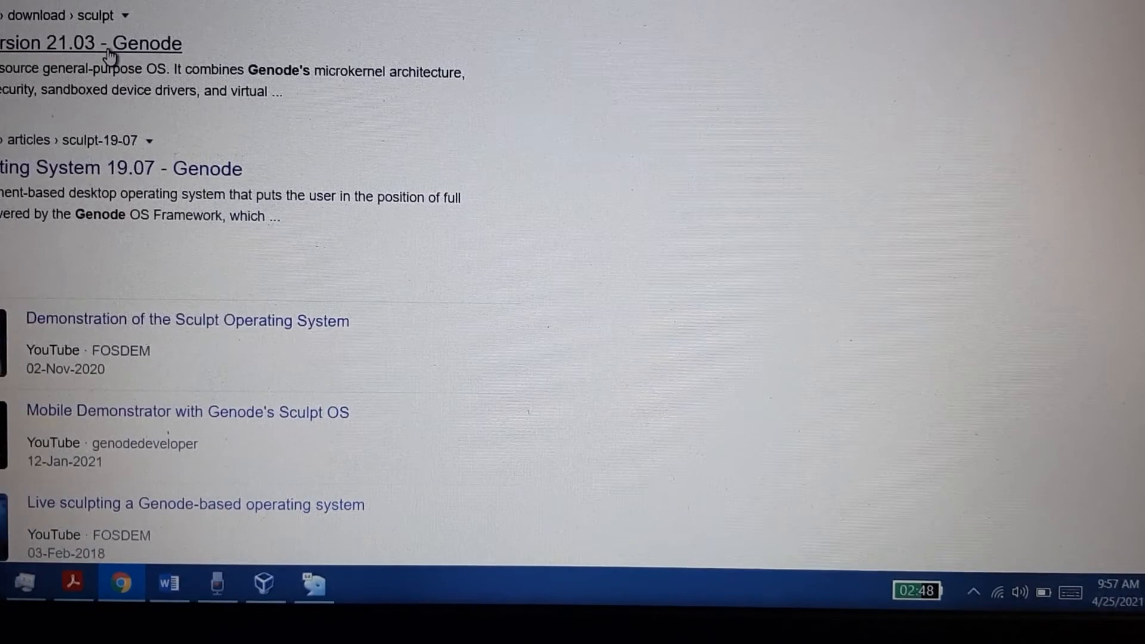
# Step: Open the 'Sculpt OS version 21.03 - Genode' search result to reach the download page
pyautogui.click(113, 43)
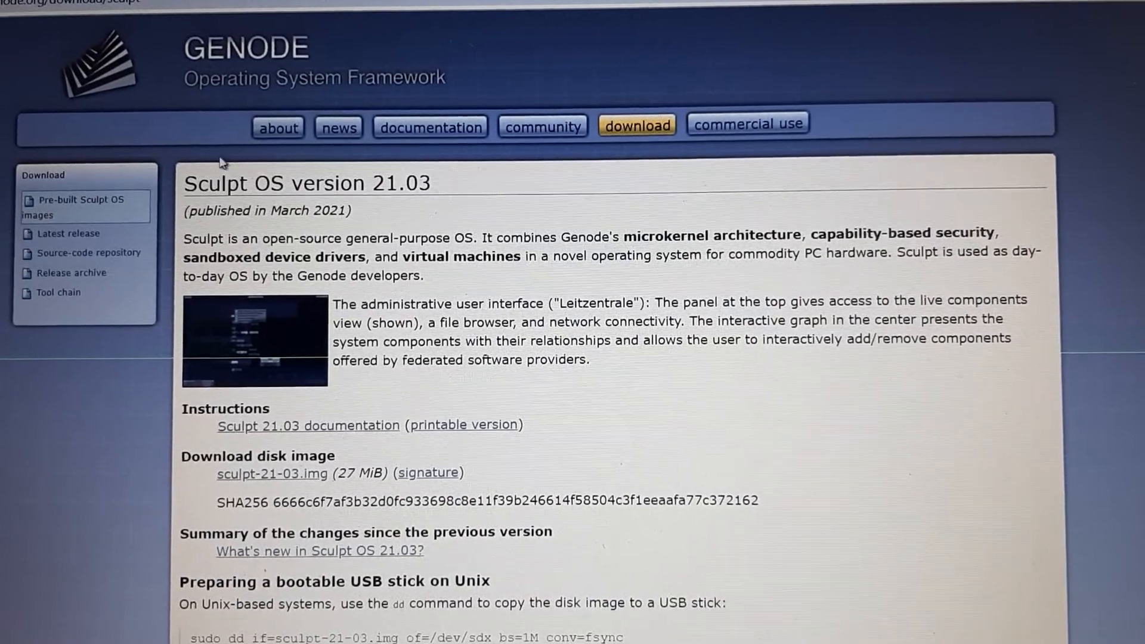
pyautogui.moveTo(279, 132)
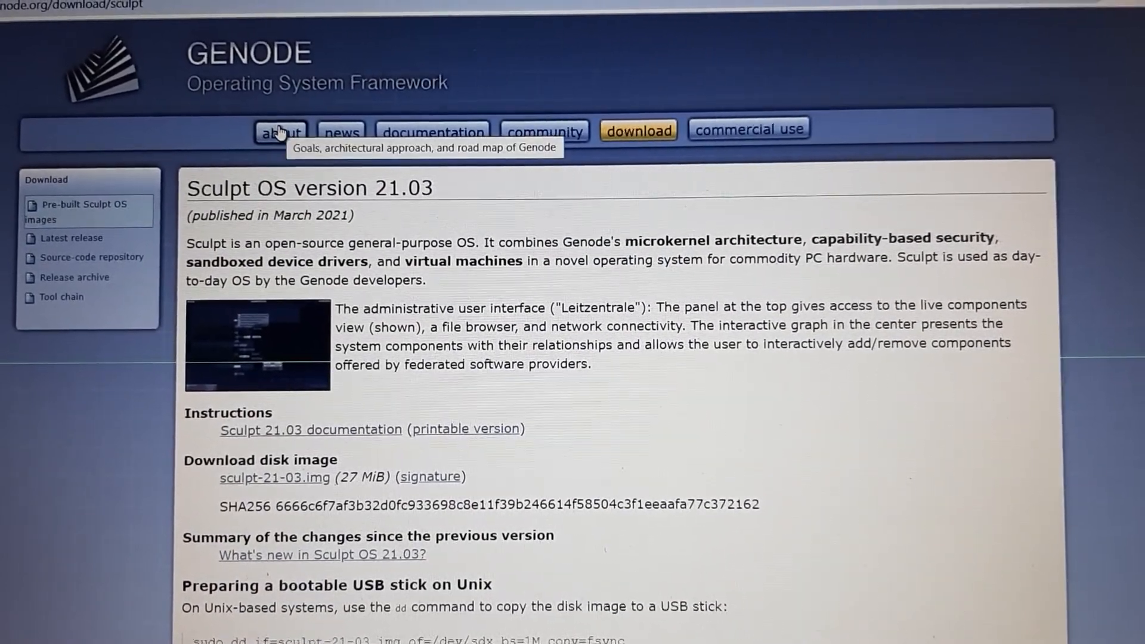
# Step: Show the About Genode page and read down through the framework description
pyautogui.click(280, 132)
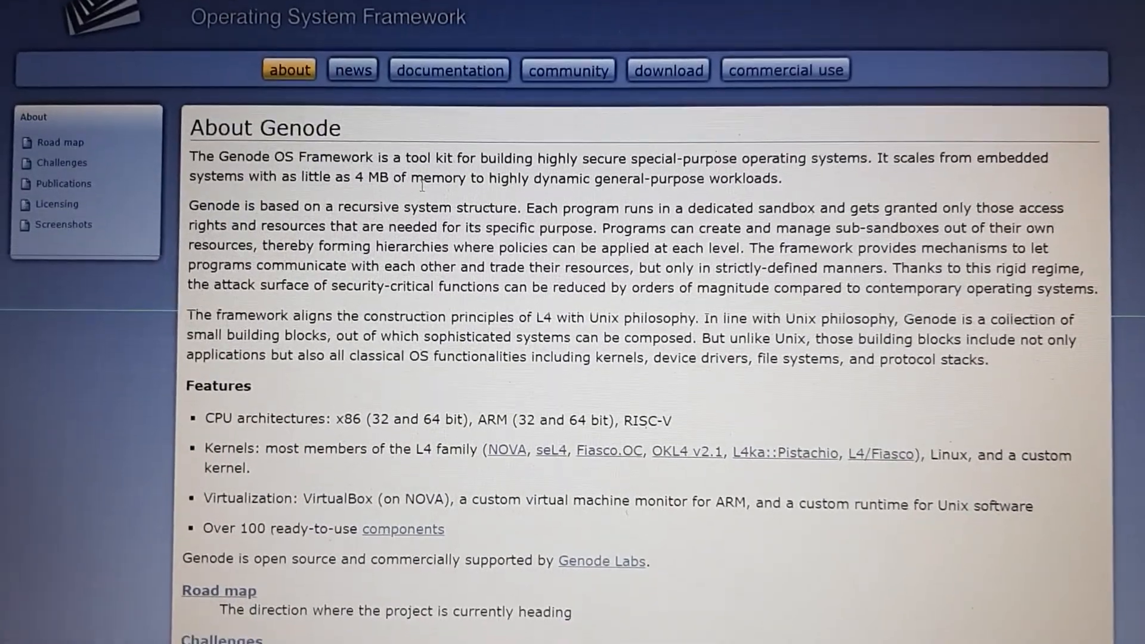
pyautogui.scroll(-3)
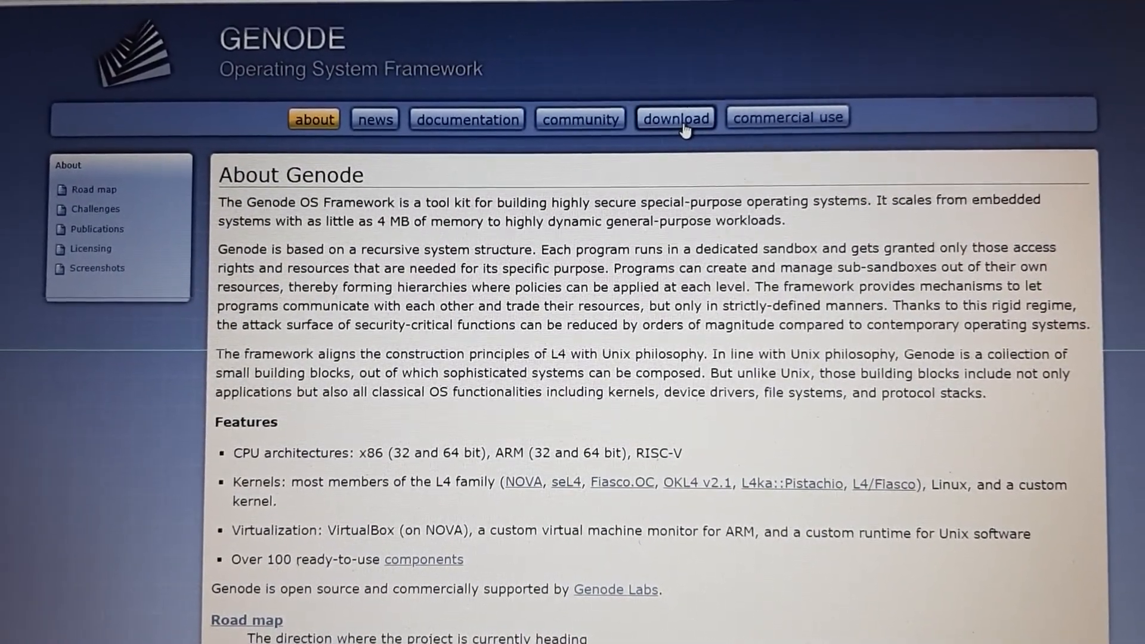
pyautogui.click(676, 117)
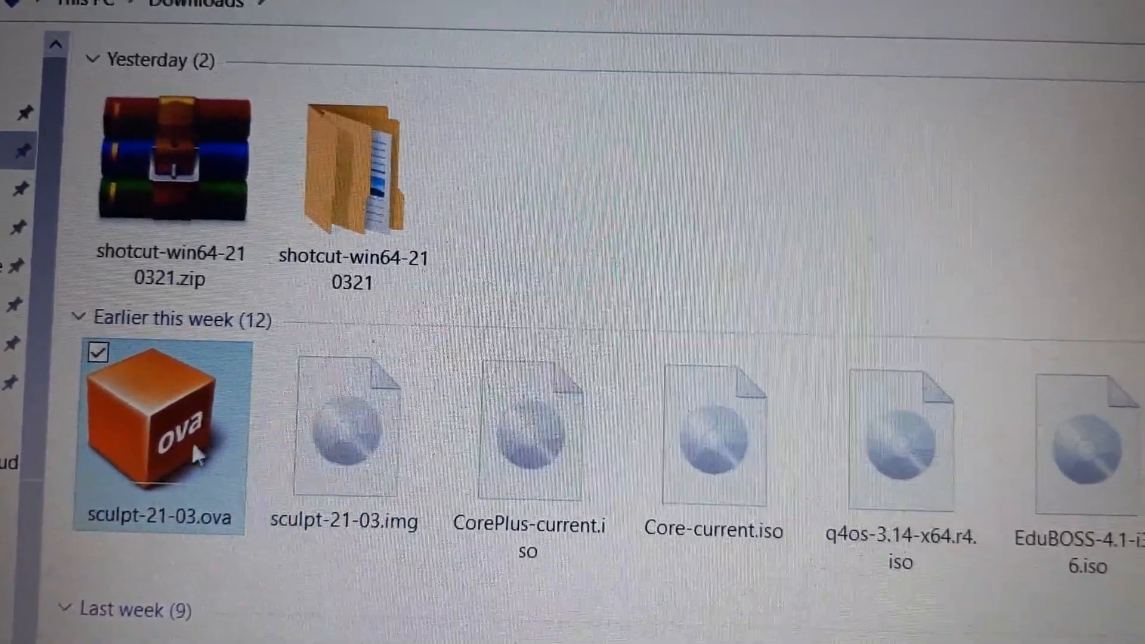
pyautogui.moveTo(152, 469)
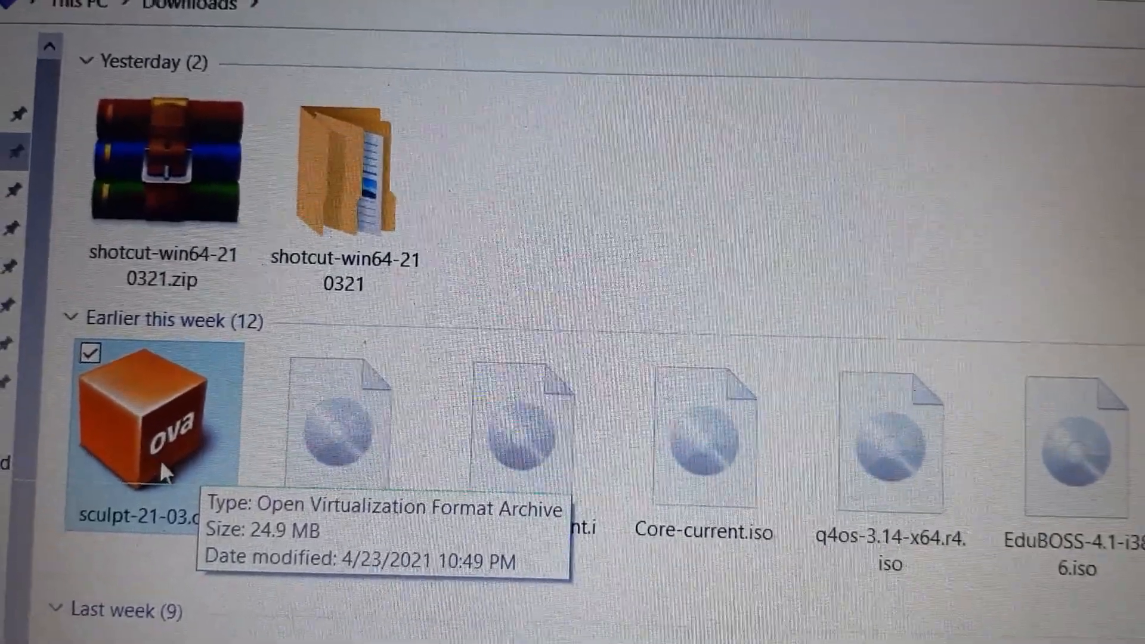
pyautogui.moveTo(197, 408)
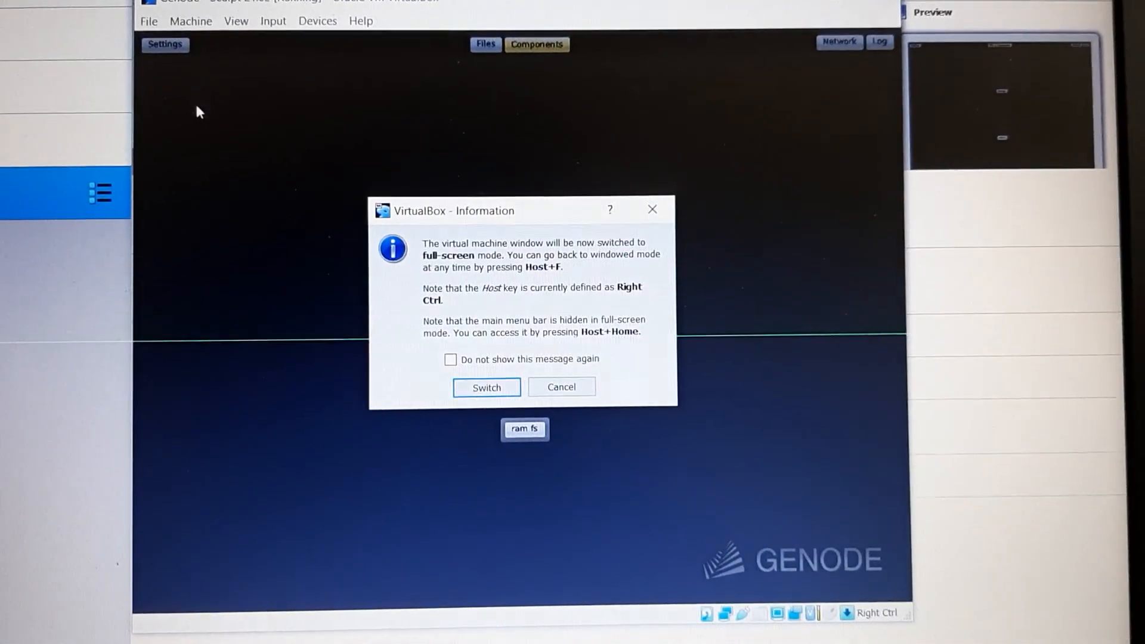
# Step: Keep the Sculpt VM windowed by cancelling the full-screen prompt and dismissing the reset question
pyautogui.click(486, 387)
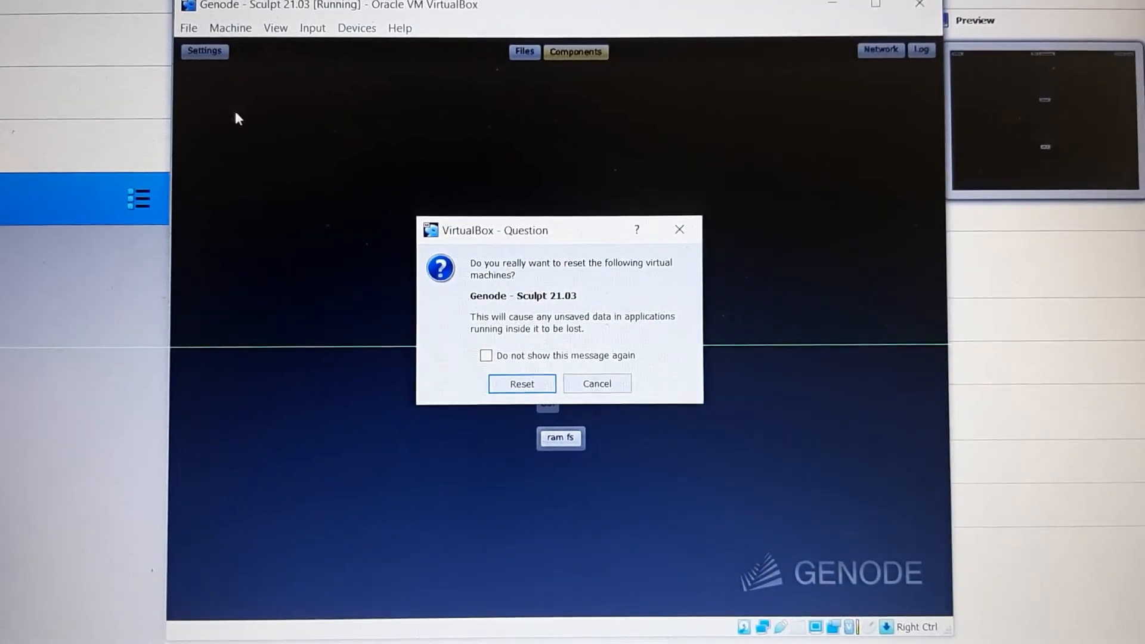
pyautogui.click(522, 383)
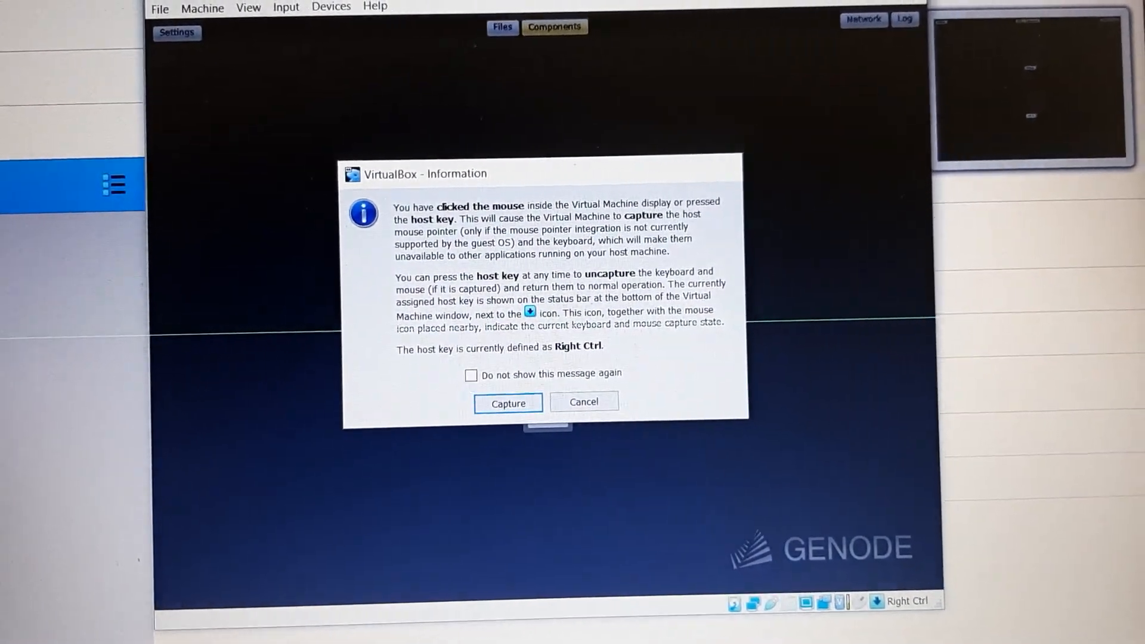
# Step: Give the VM keyboard and mouse, then expand the report folder and its drivers subfolder
pyautogui.click(508, 402)
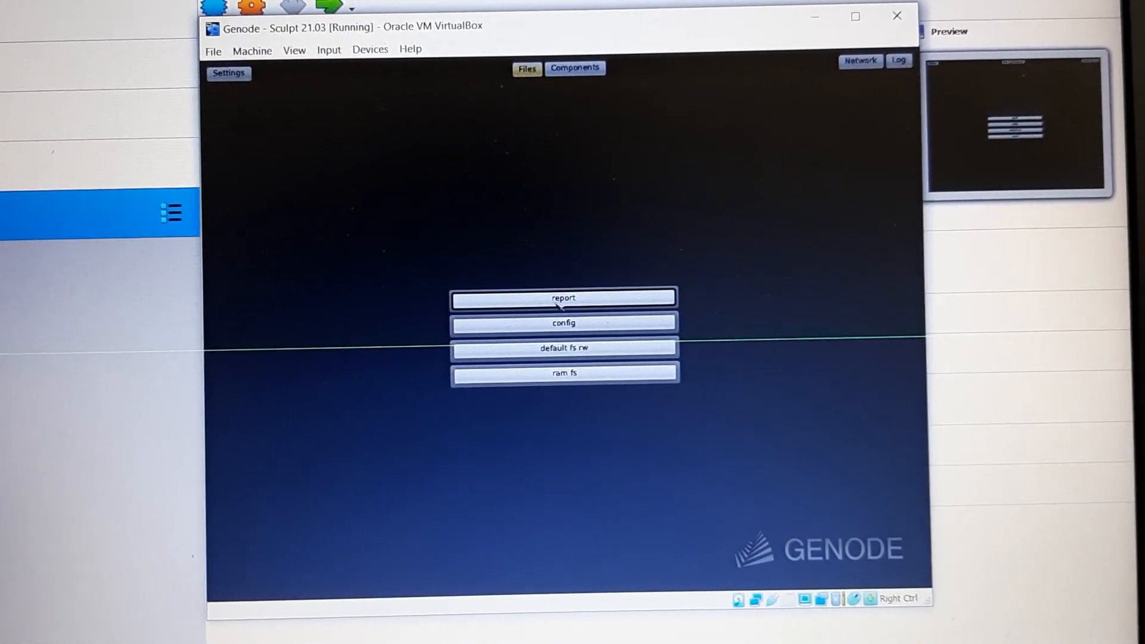
pyautogui.click(561, 298)
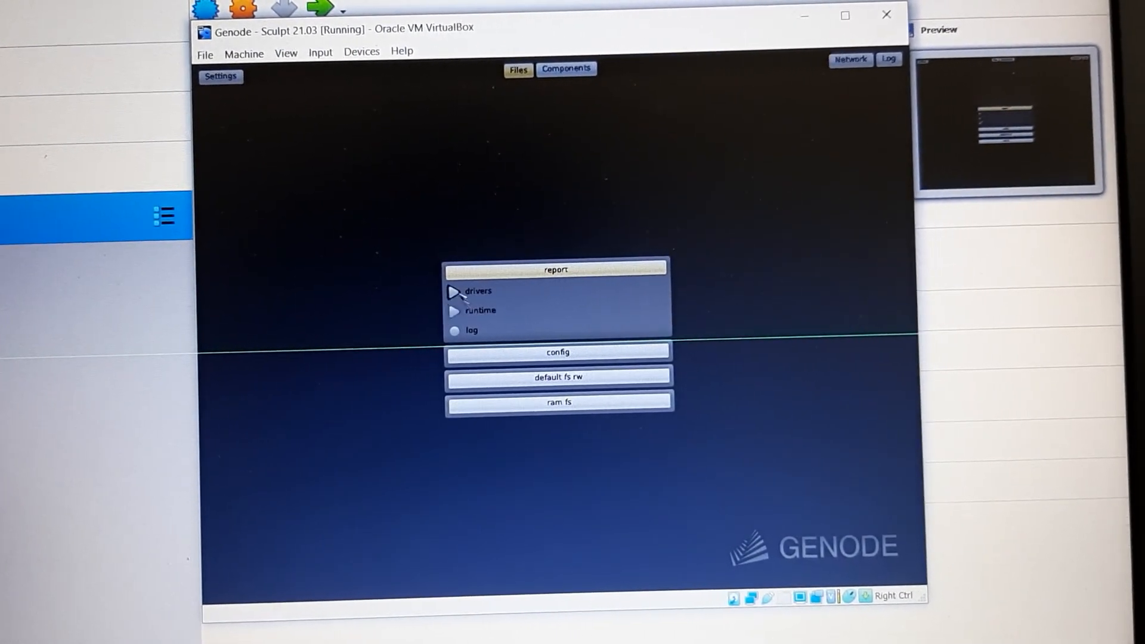
pyautogui.click(455, 291)
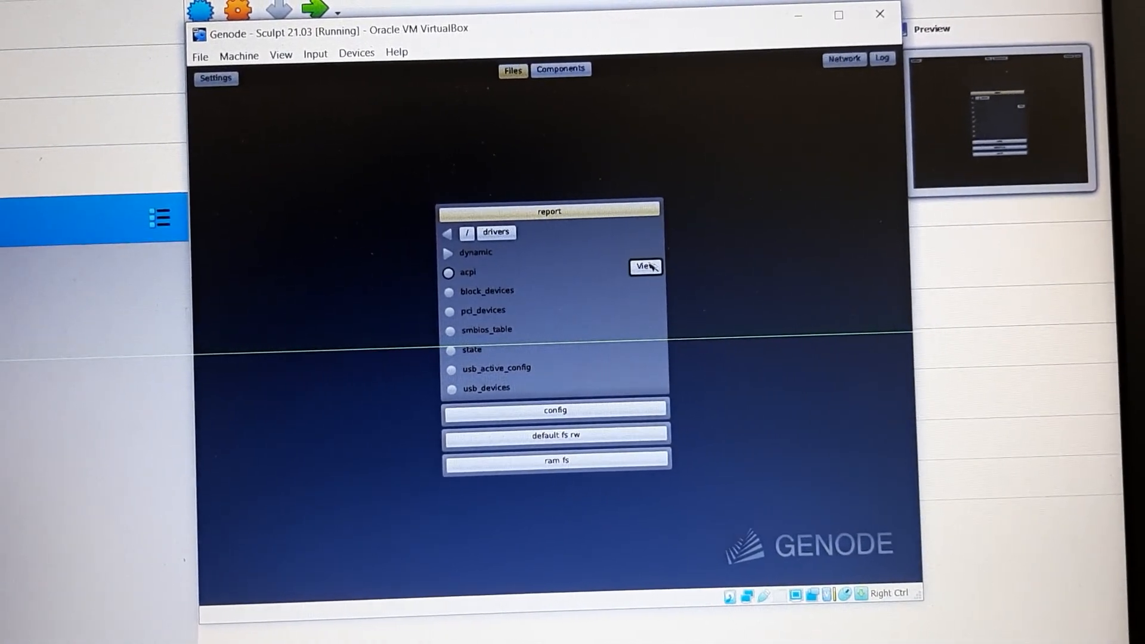
# Step: View the acpi report, then the pci_devices report listing each virtual PCI device
pyautogui.click(644, 266)
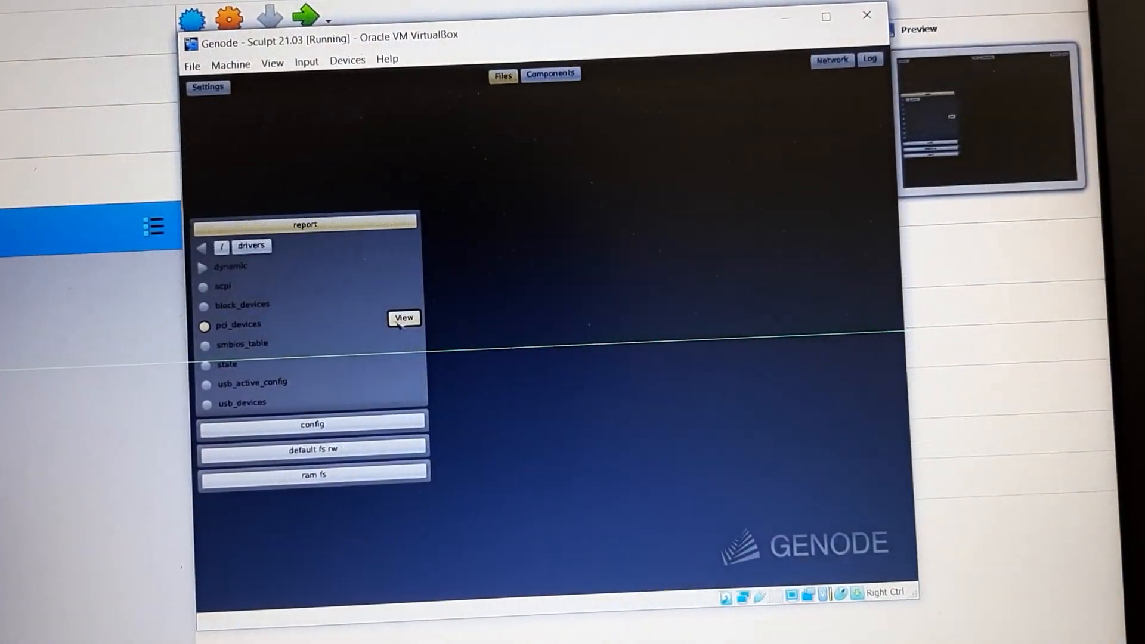
pyautogui.click(403, 318)
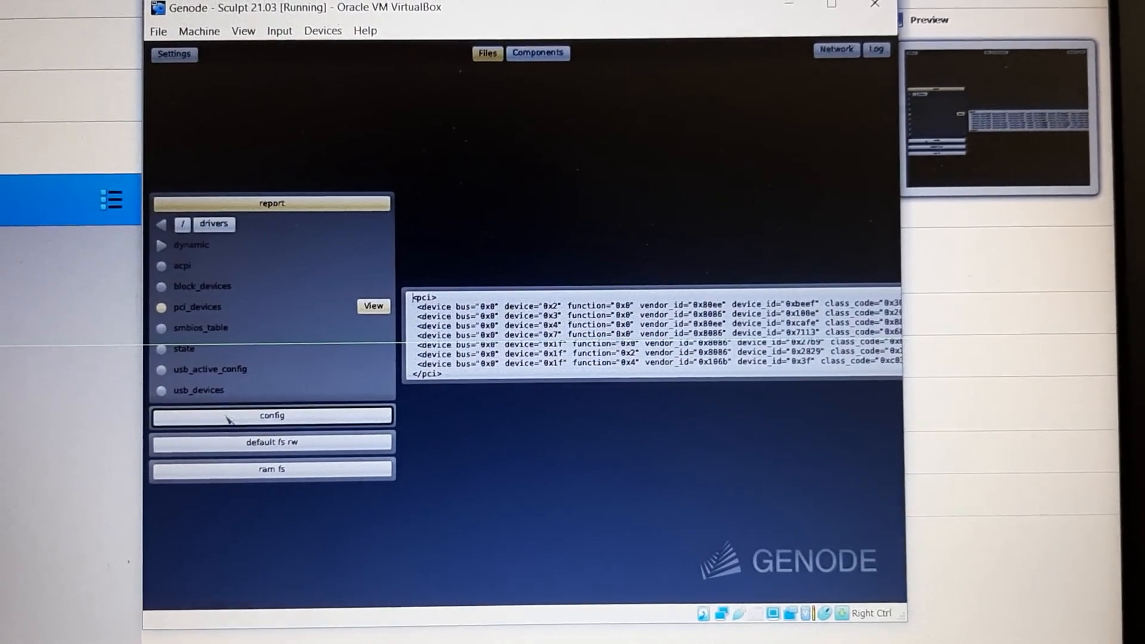
# Step: Expand the config folder and bring up its drivers file for editing
pyautogui.click(272, 415)
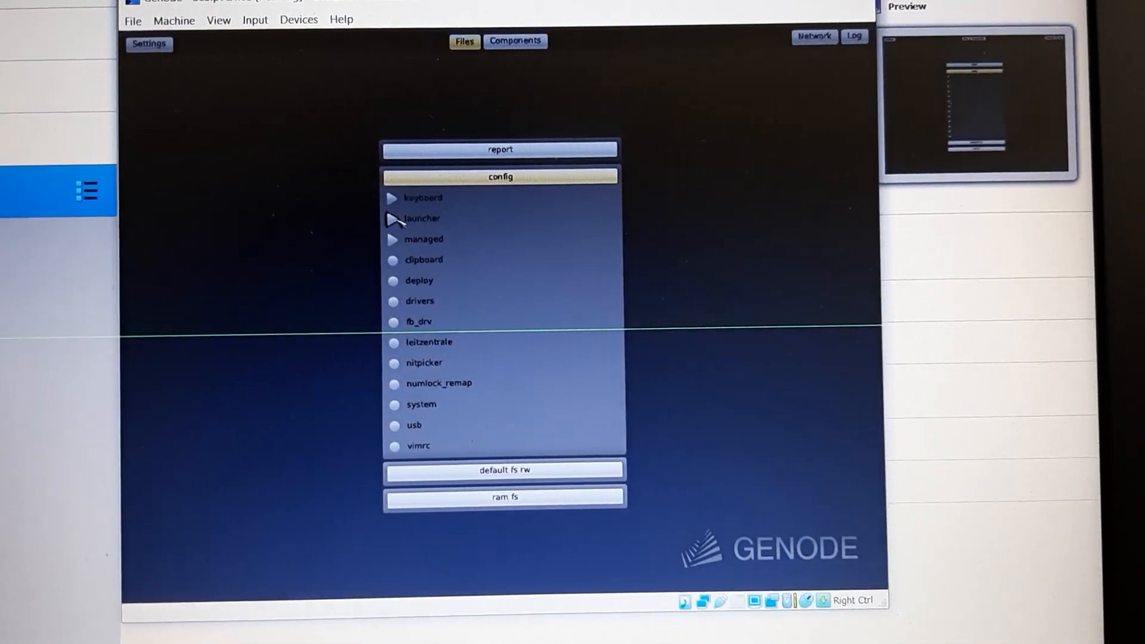
pyautogui.click(422, 218)
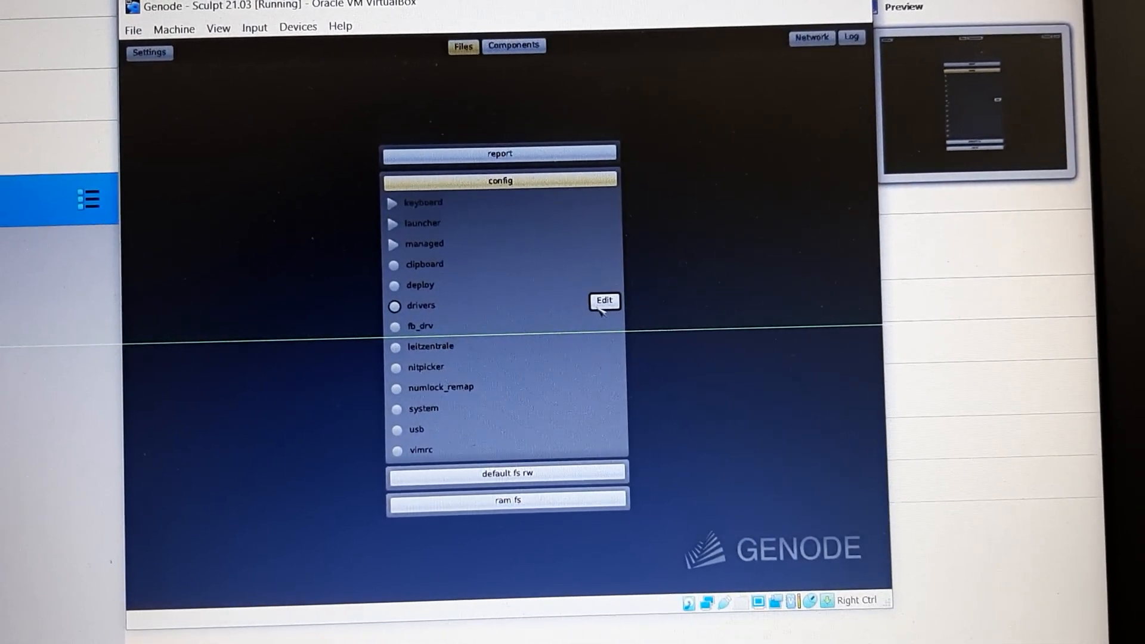
pyautogui.click(603, 301)
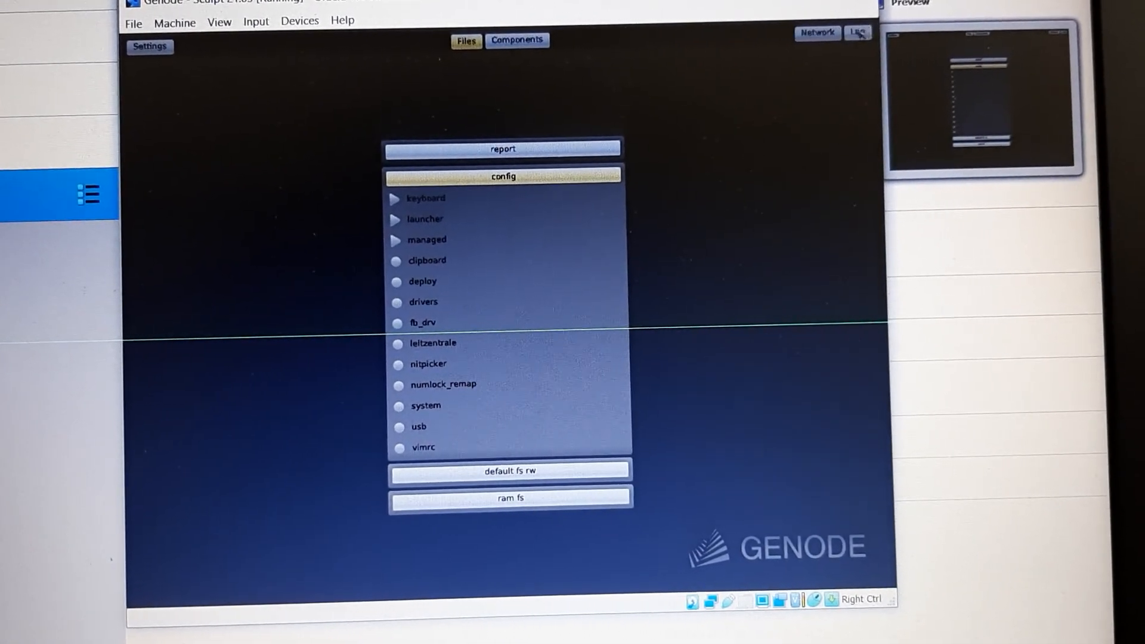
# Step: Show the network mode choices (Off, Local, Wired) and the system log panel
pyautogui.click(817, 31)
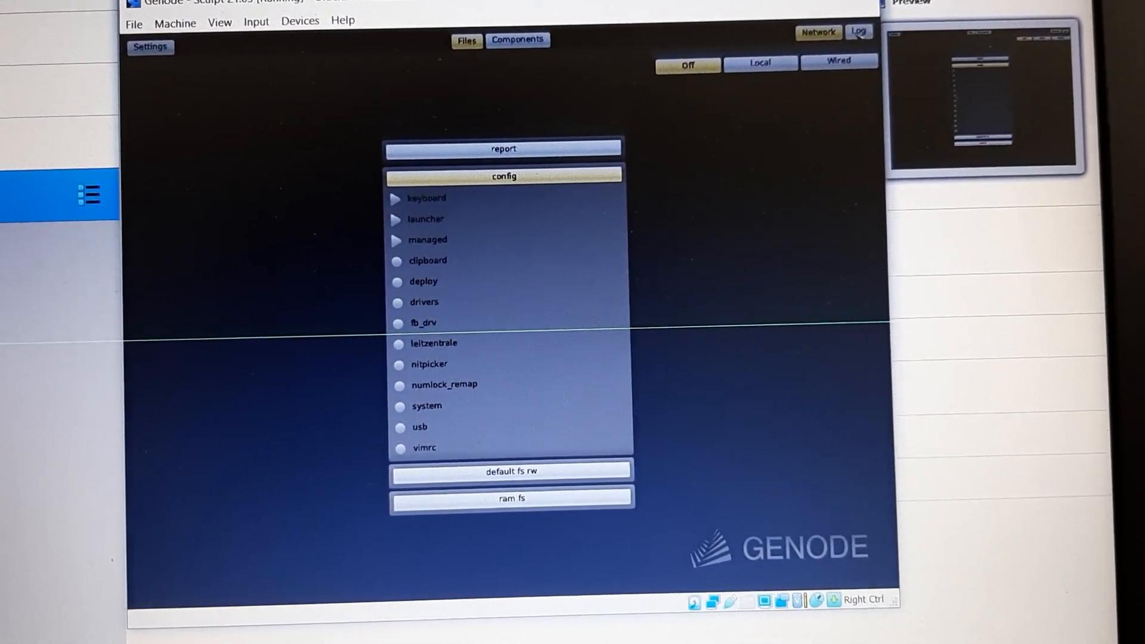
pyautogui.click(861, 33)
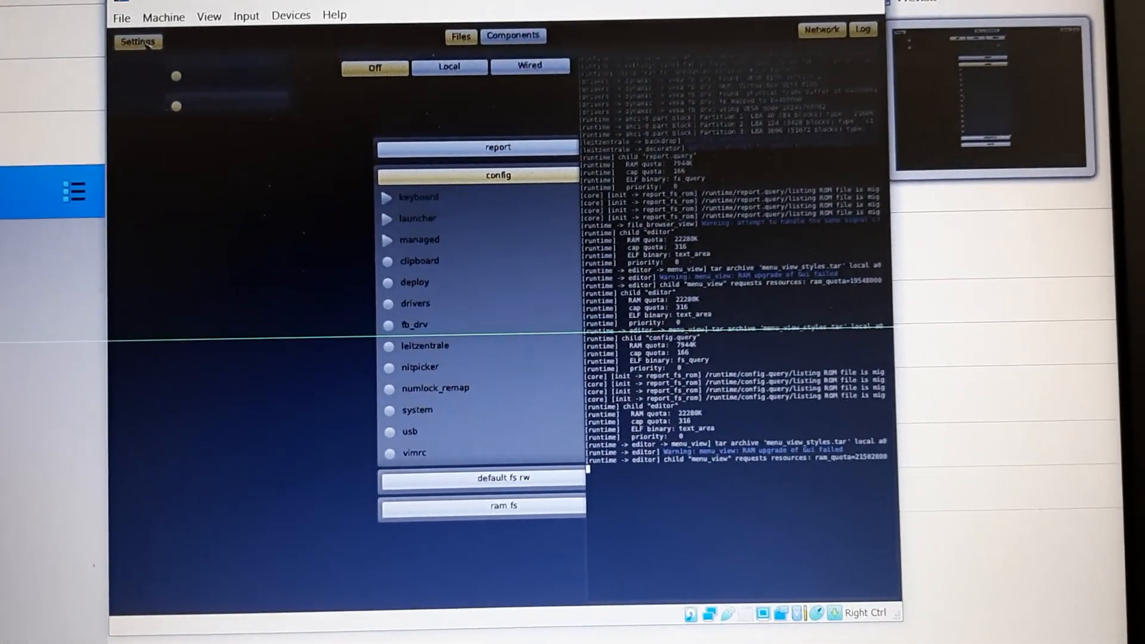
# Step: Show Sculpt's settings with keyboard layout choices, then the Storage panel from Components
pyautogui.click(139, 41)
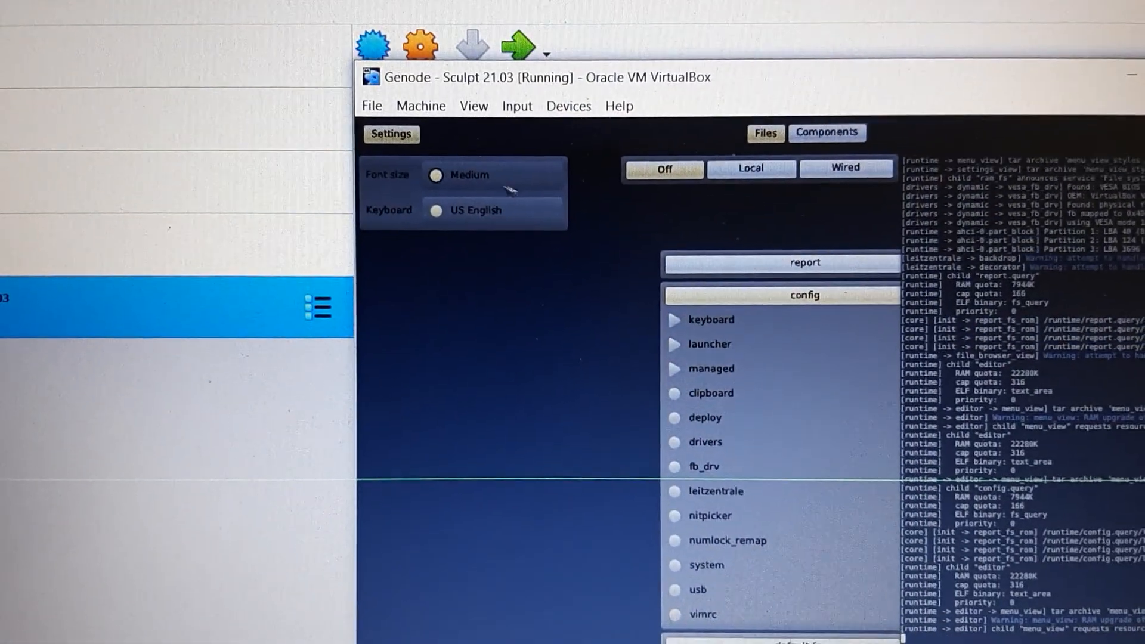
pyautogui.click(466, 175)
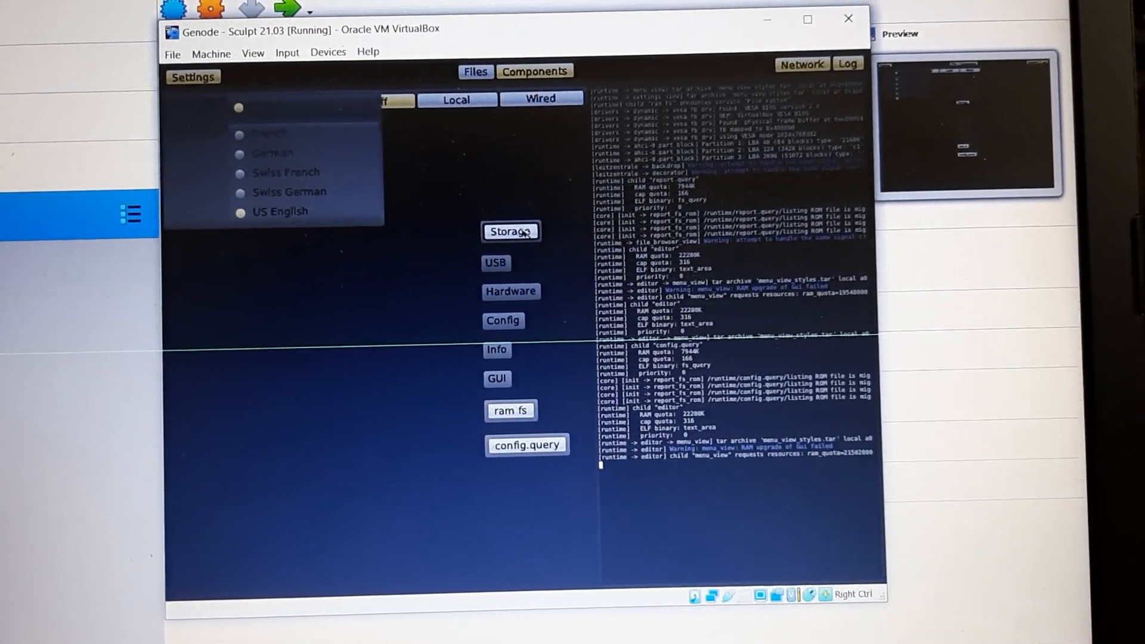
pyautogui.click(510, 231)
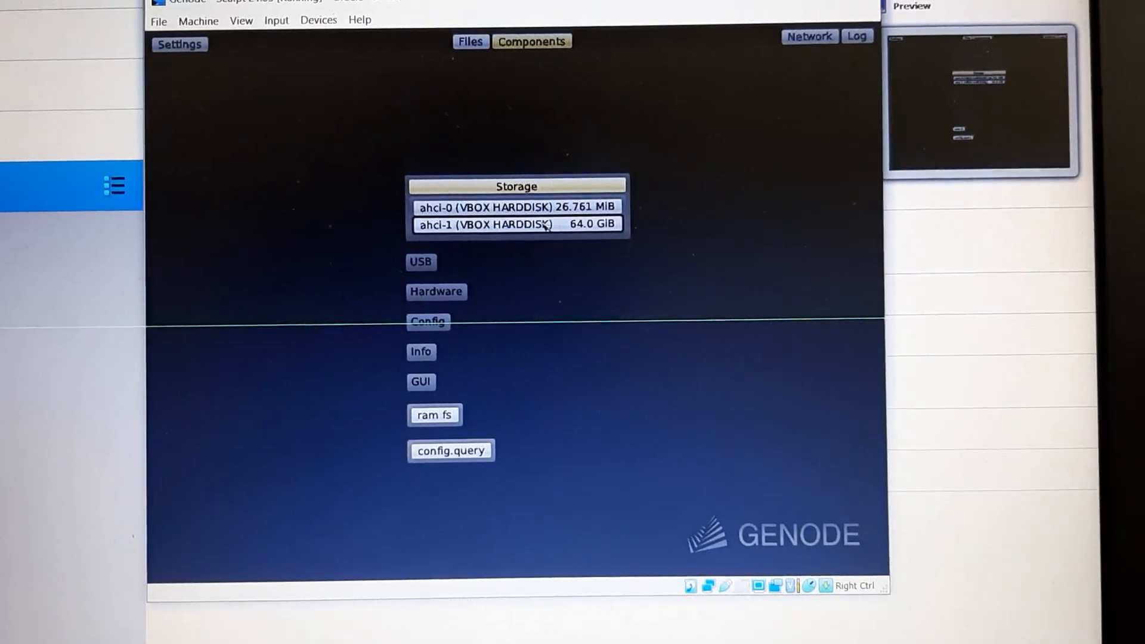
# Step: Select the 64.0 GiB ahci-1 disk to reveal its Format device action
pyautogui.click(542, 223)
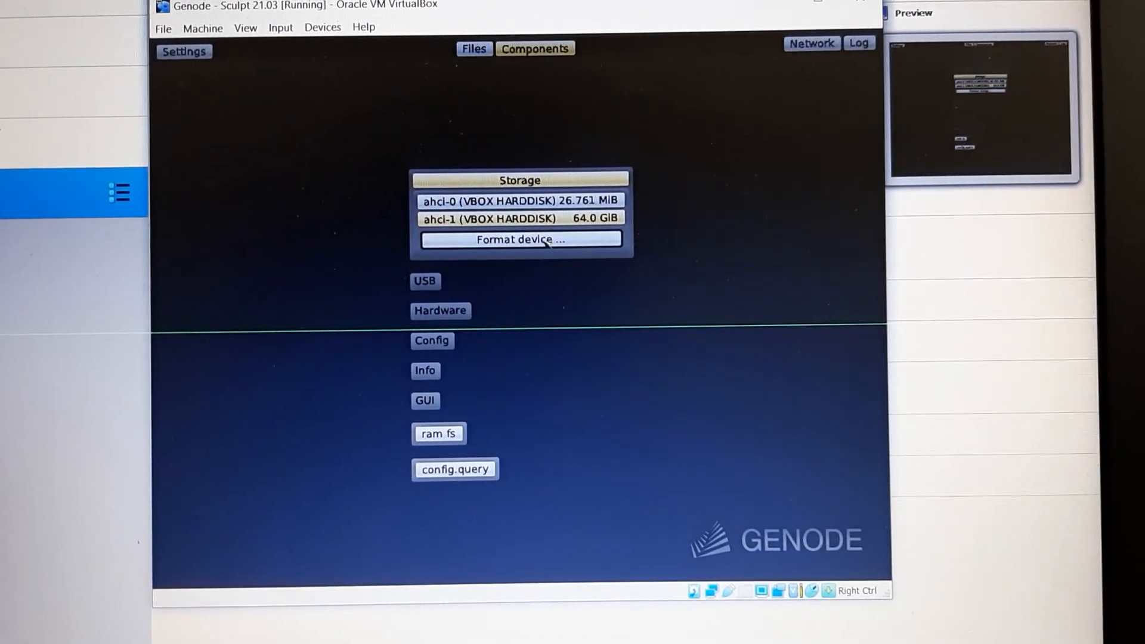